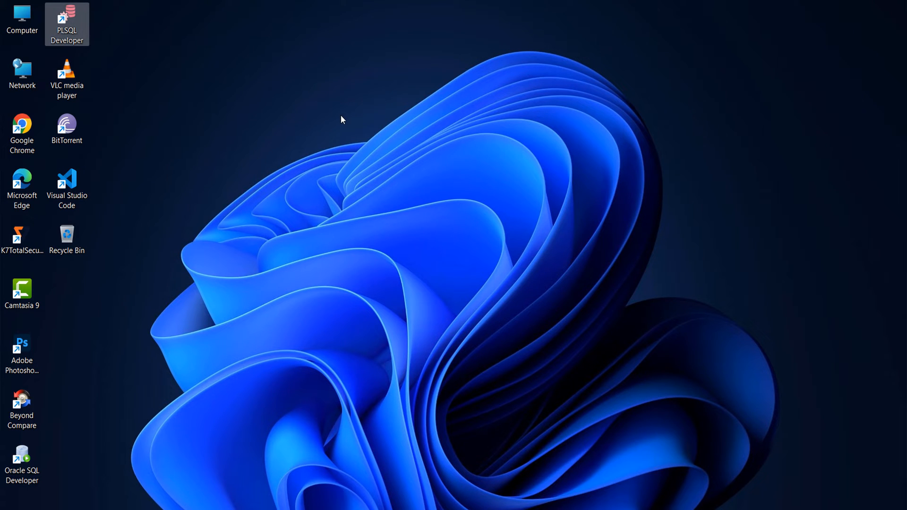
pyautogui.moveTo(406, 150)
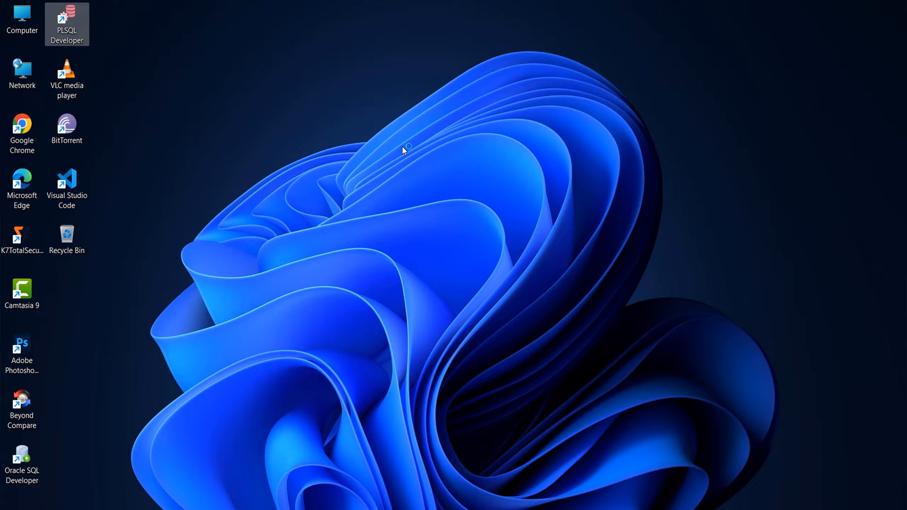
# Launch PL/SQL Developer from the desktop and log on to the local XE database.
pyautogui.doubleClick(66, 25)
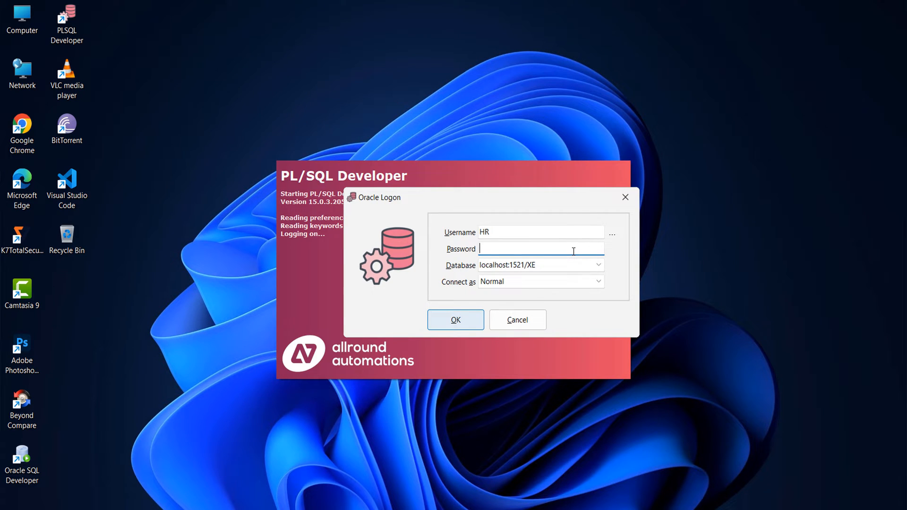
pyautogui.click(455, 320)
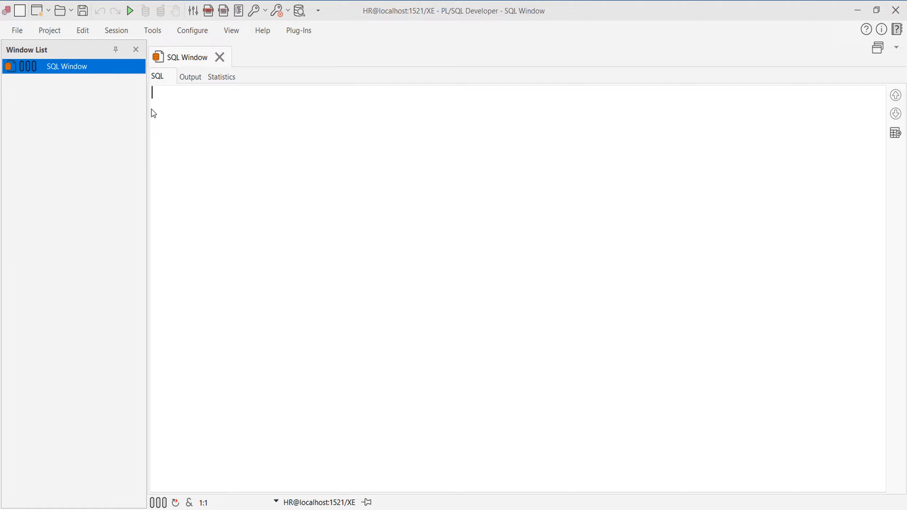
# Run select * from employees; returning all 107 employee rows in the results grid.
pyautogui.write('d')
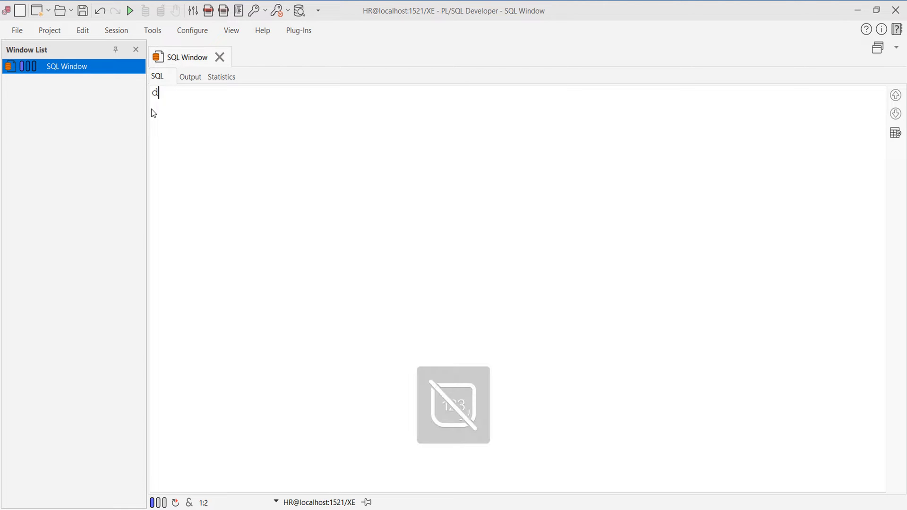
pyautogui.write('select')
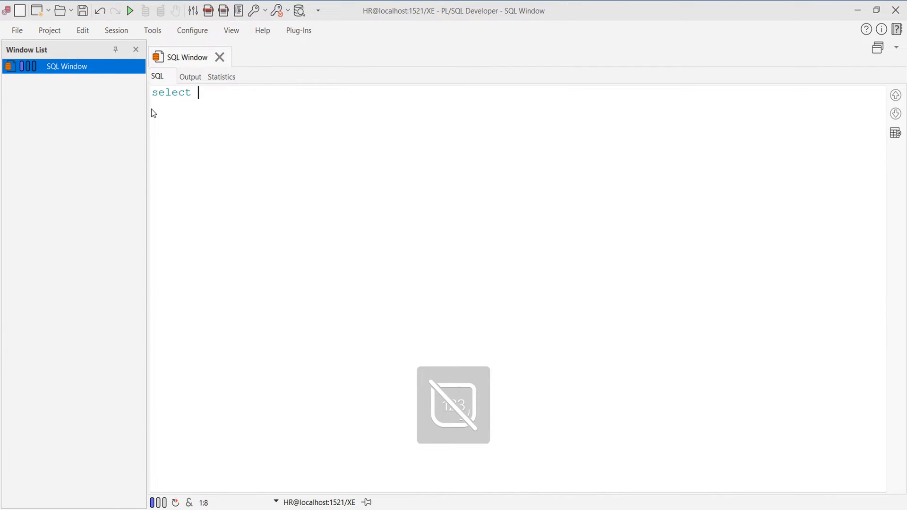
pyautogui.write('* from em')
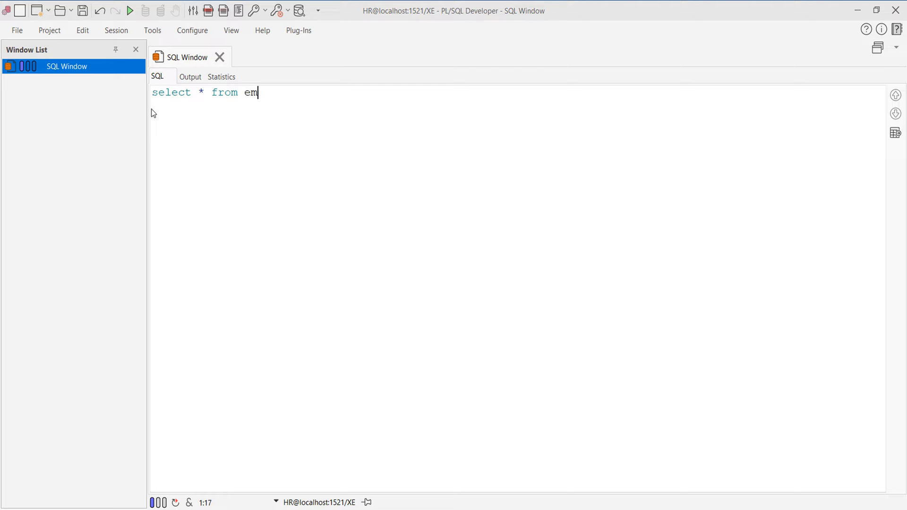
pyautogui.write('ployees;')
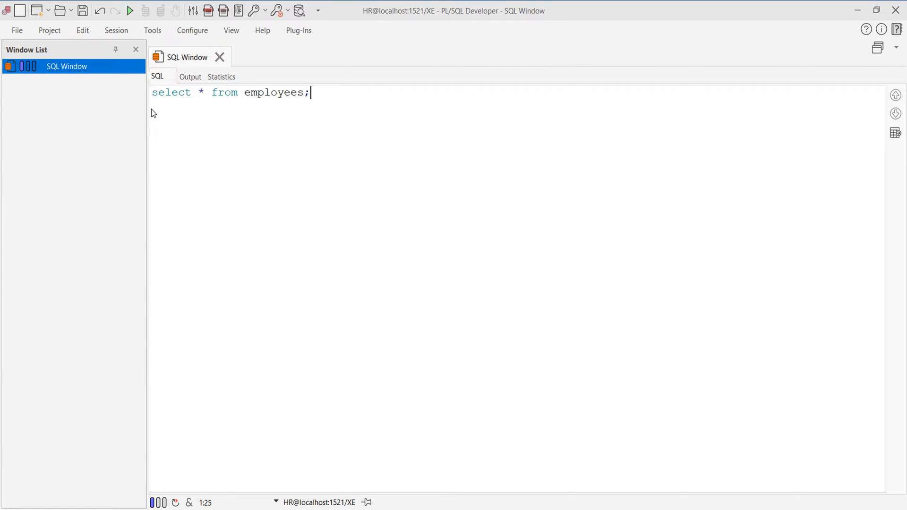
pyautogui.click(130, 10)
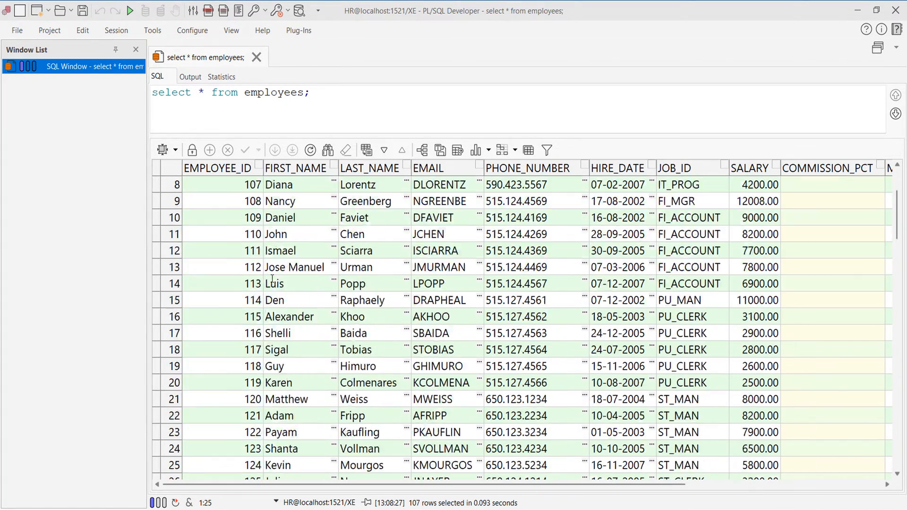
# Select all result rows and copy them into a new Excel xlsx workbook.
pyautogui.scroll(-3)
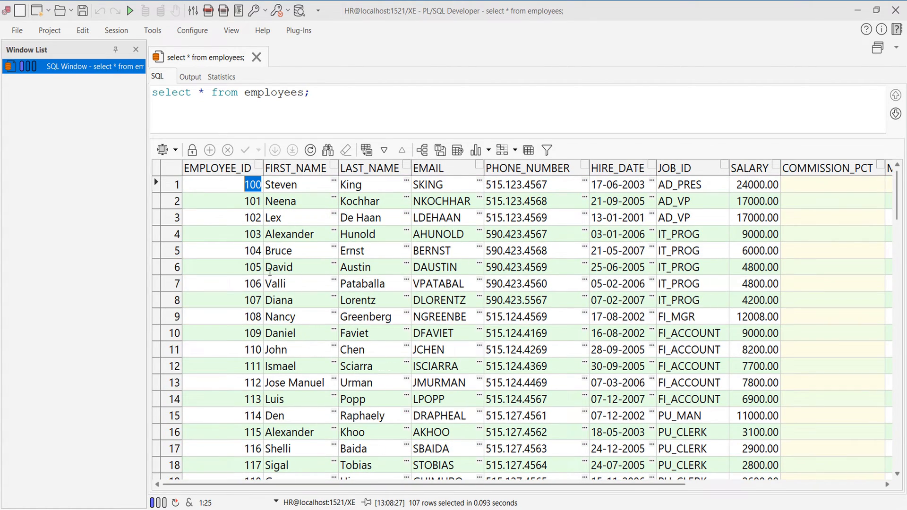
pyautogui.moveTo(299, 289)
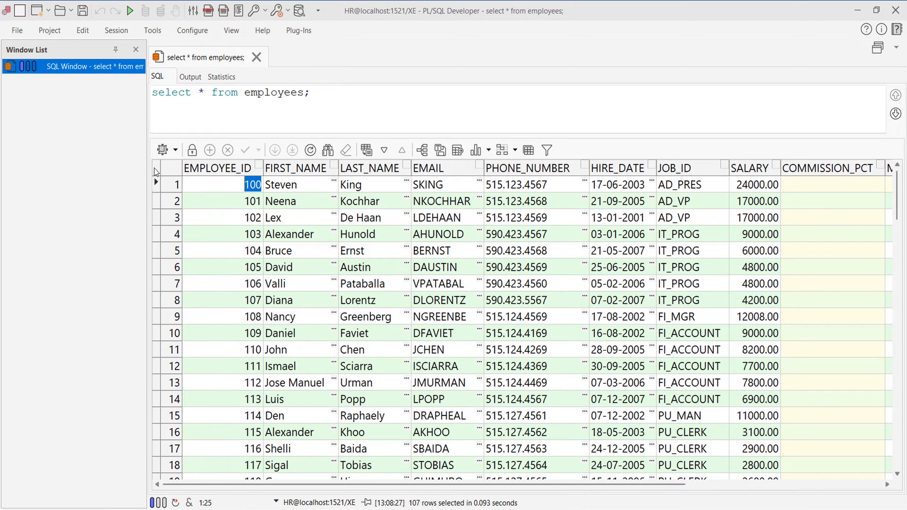
pyautogui.click(157, 168)
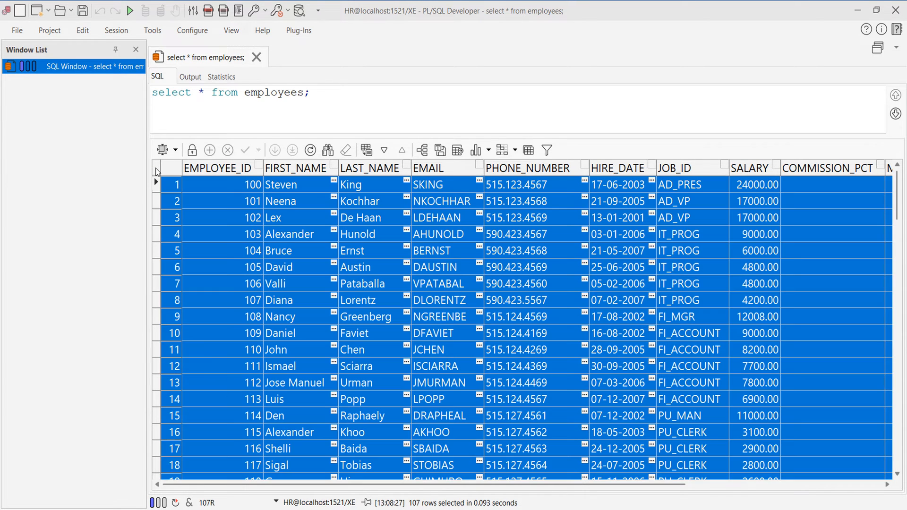
pyautogui.hscroll(3)
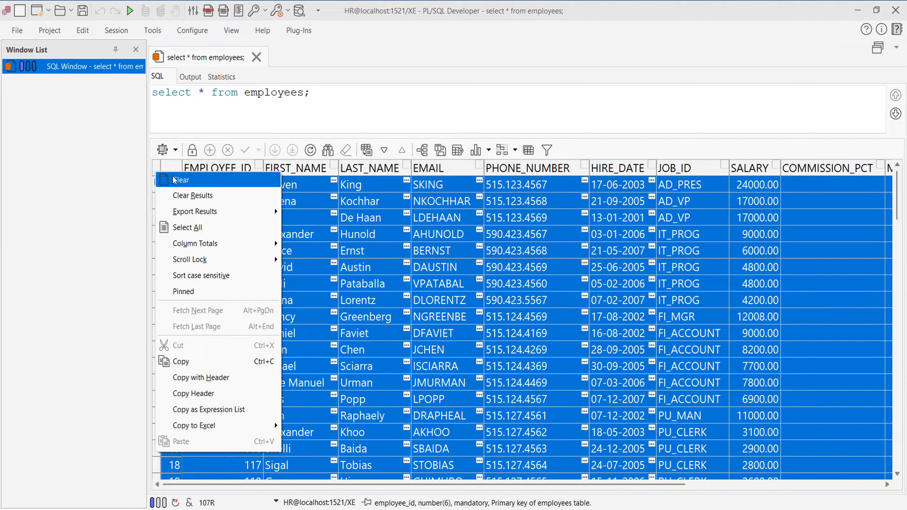
pyautogui.moveTo(195, 425)
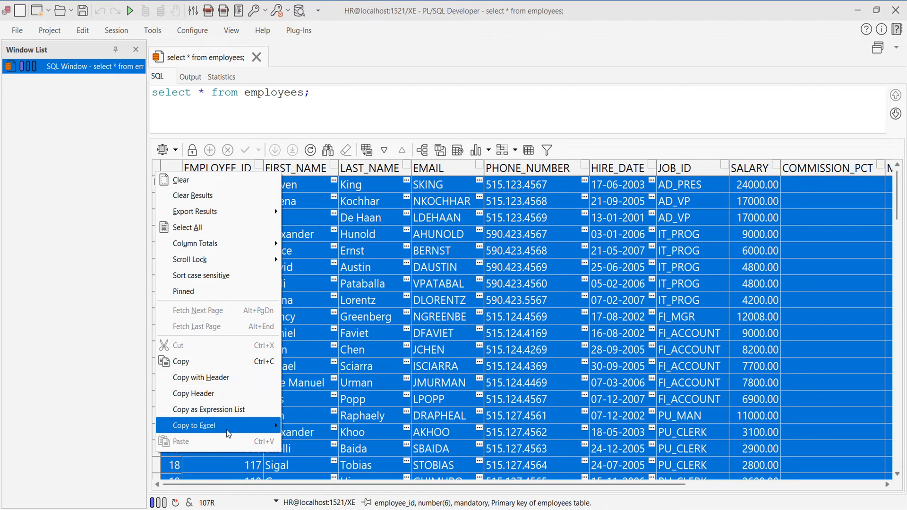
pyautogui.moveTo(194, 425)
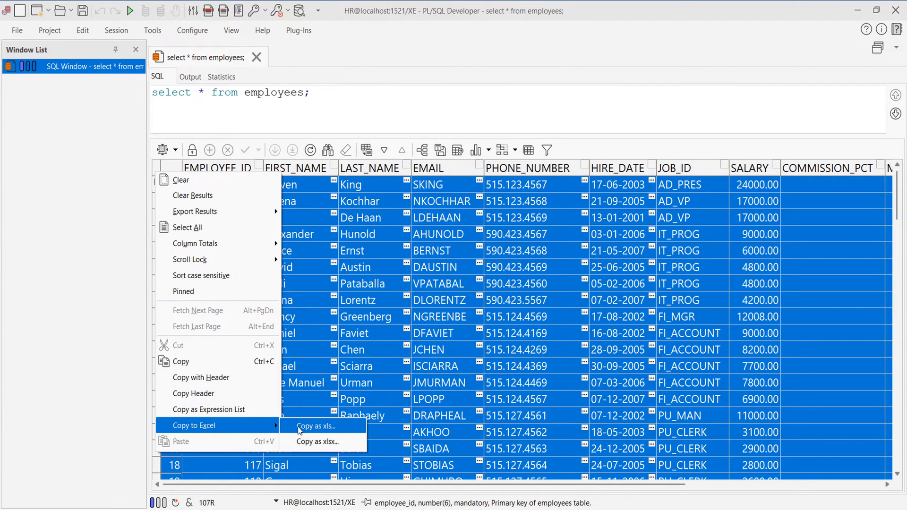
pyautogui.moveTo(317, 441)
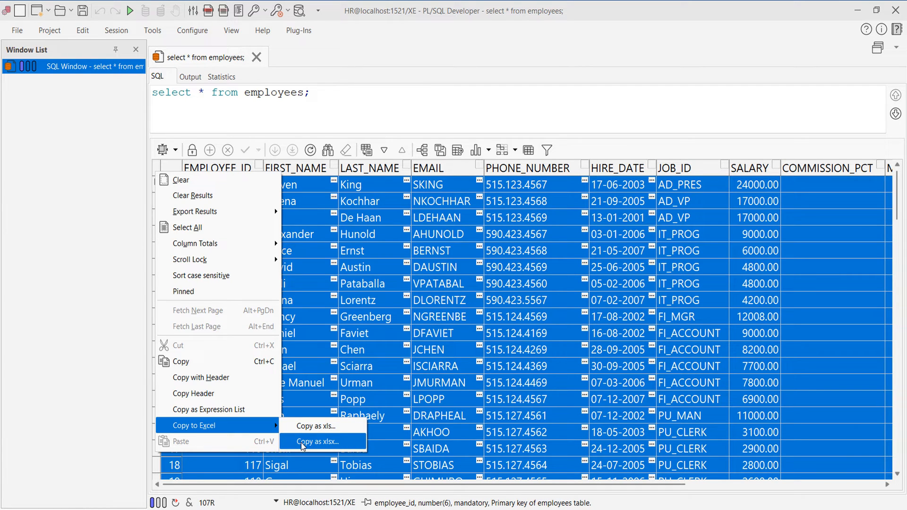
pyautogui.moveTo(306, 445)
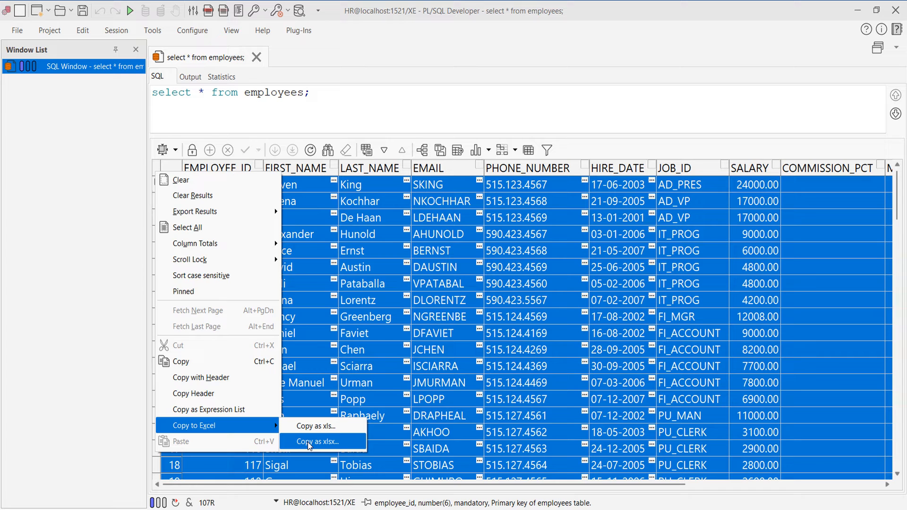
pyautogui.click(318, 441)
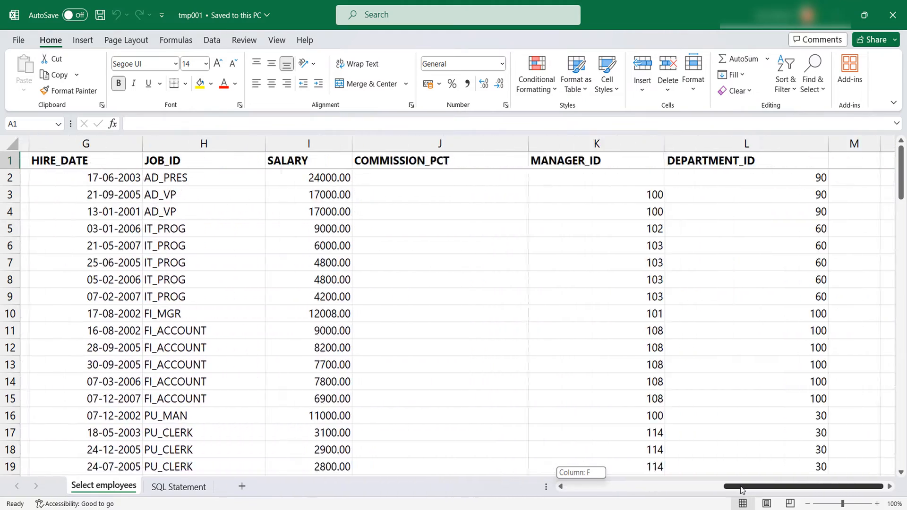
pyautogui.hscroll(-3)
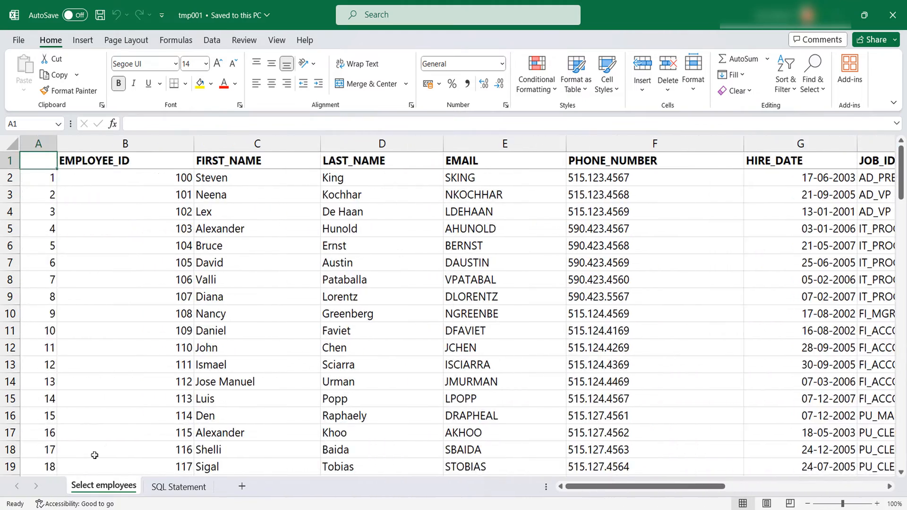
pyautogui.click(178, 486)
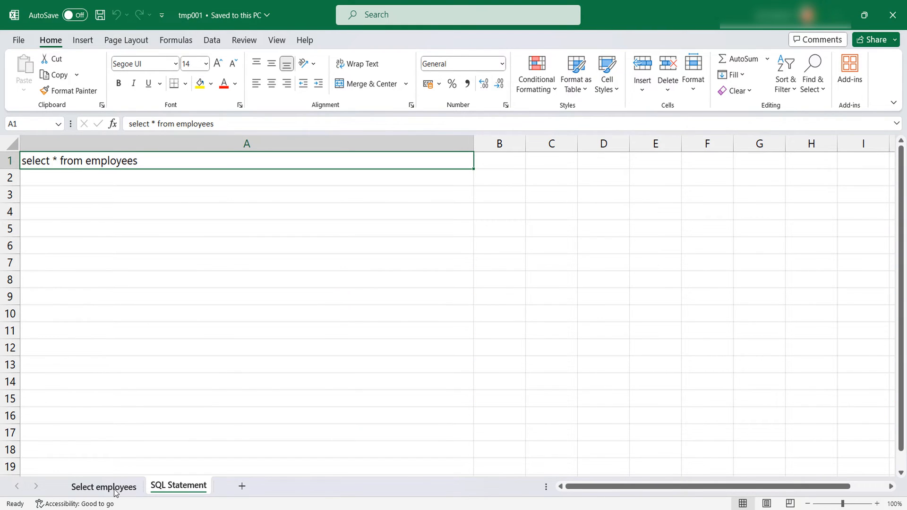
pyautogui.click(104, 485)
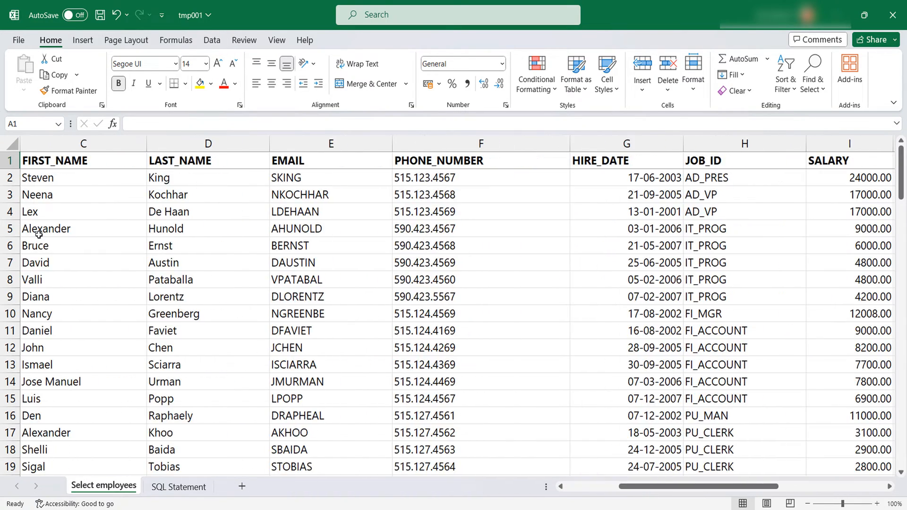
# Show the Save As locations for the tmp001 workbook in Excel.
pyautogui.click(18, 39)
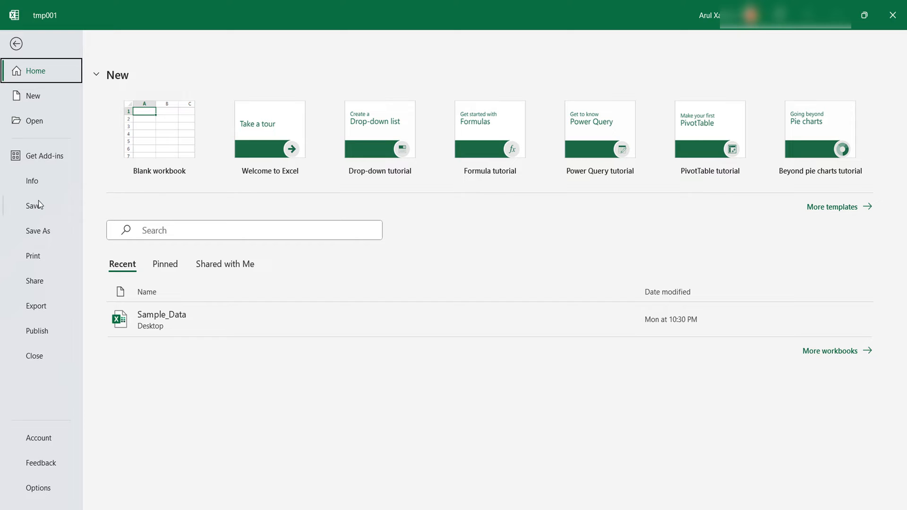
pyautogui.click(38, 231)
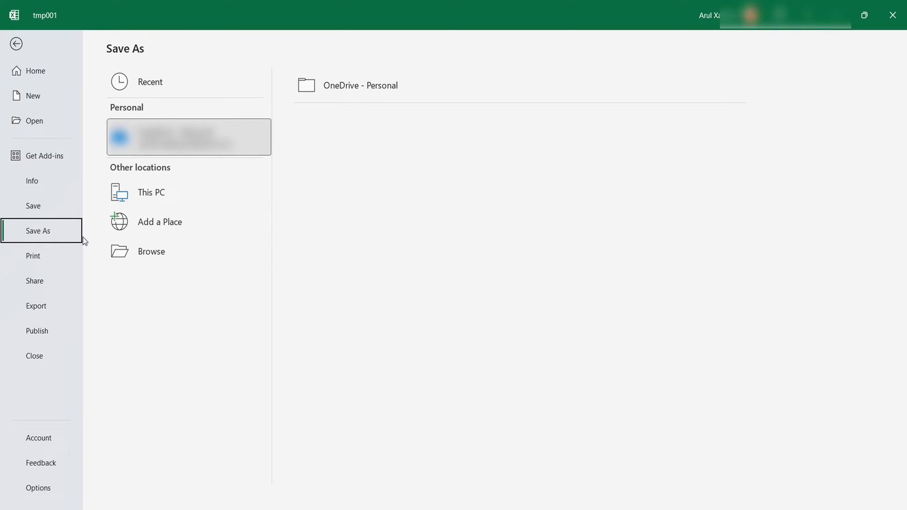
pyautogui.moveTo(94, 239)
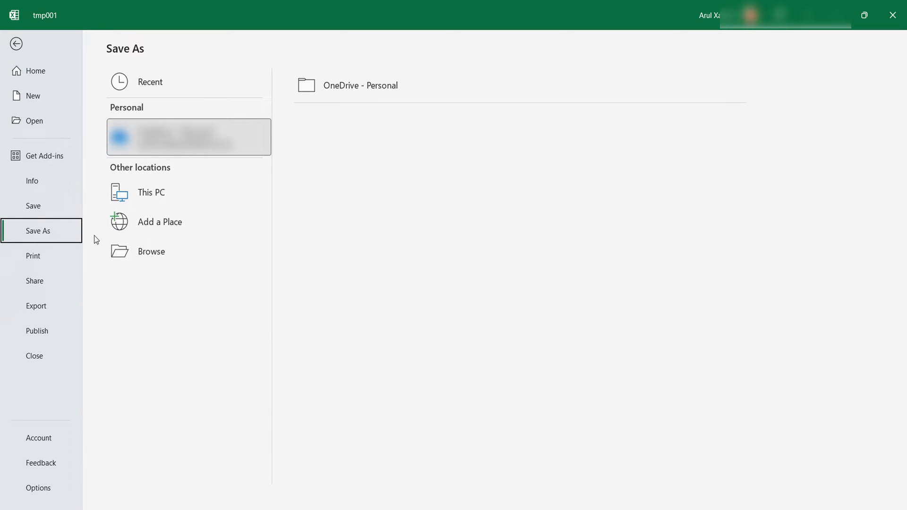
pyautogui.moveTo(293, 179)
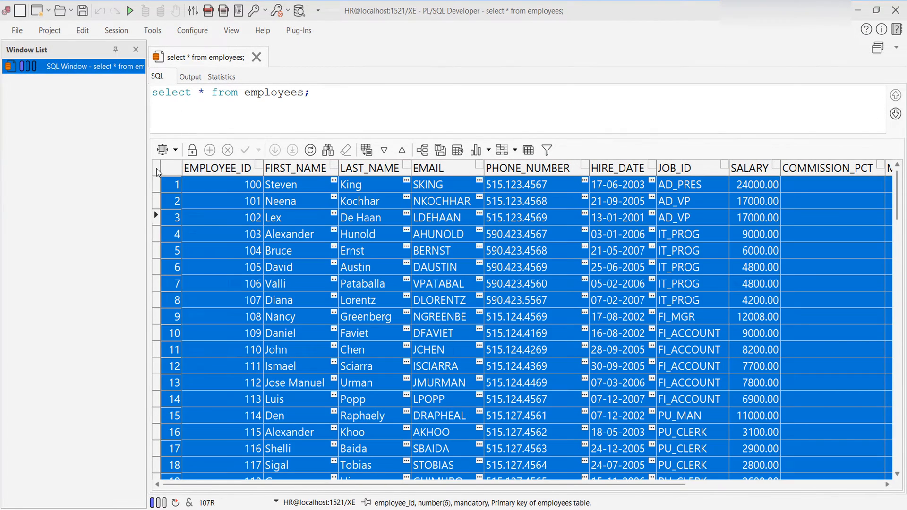
# Start exporting the results grid as an Excel xlsx file via Export Results.
pyautogui.rightClick(158, 172)
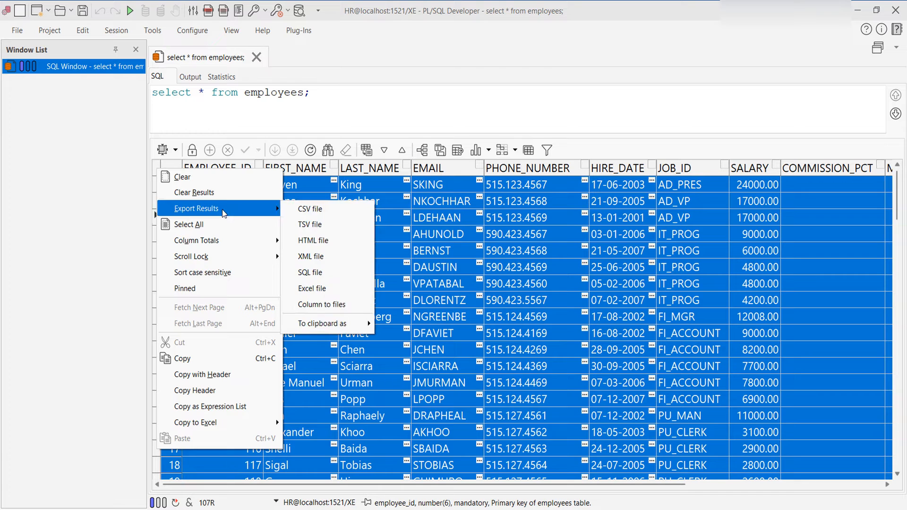
pyautogui.moveTo(311, 209)
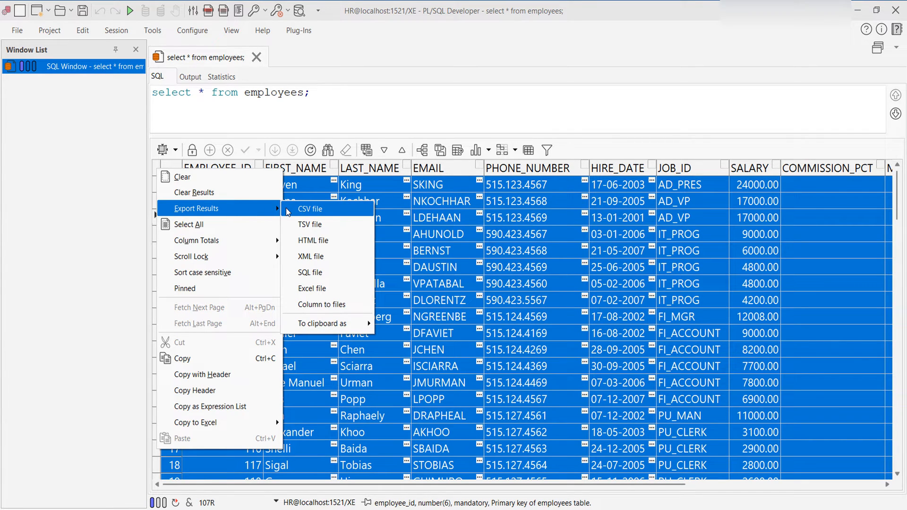
pyautogui.moveTo(312, 225)
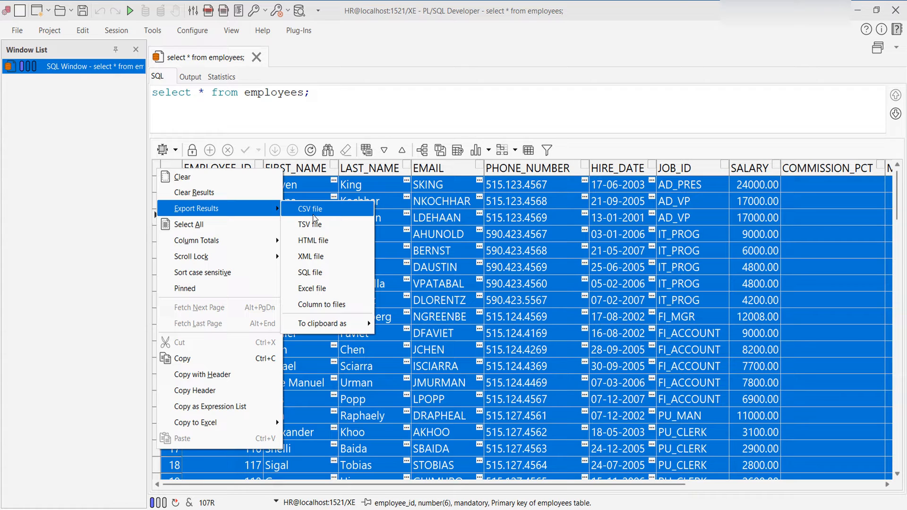
pyautogui.moveTo(313, 240)
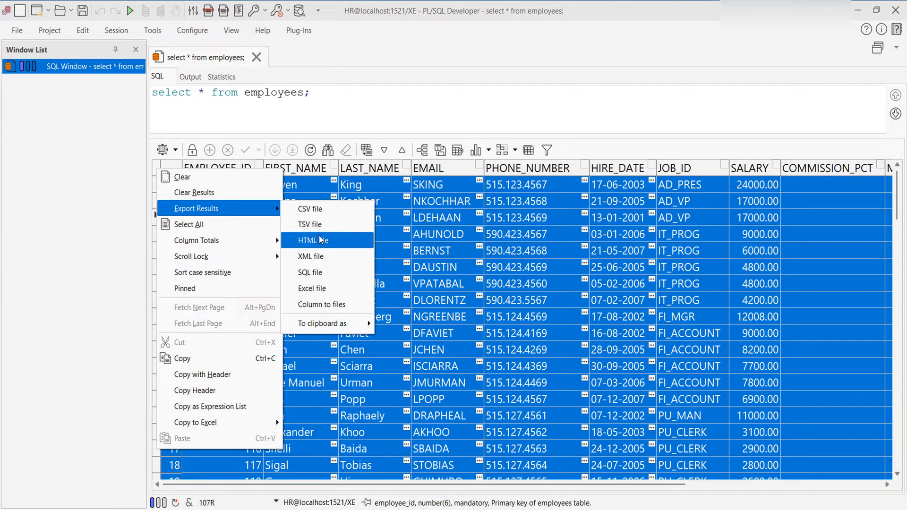
pyautogui.moveTo(310, 209)
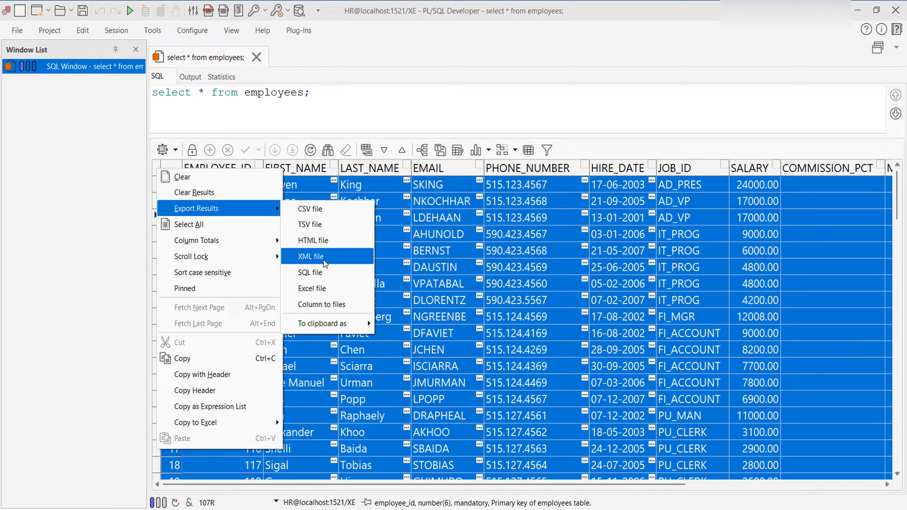
pyautogui.moveTo(310, 209)
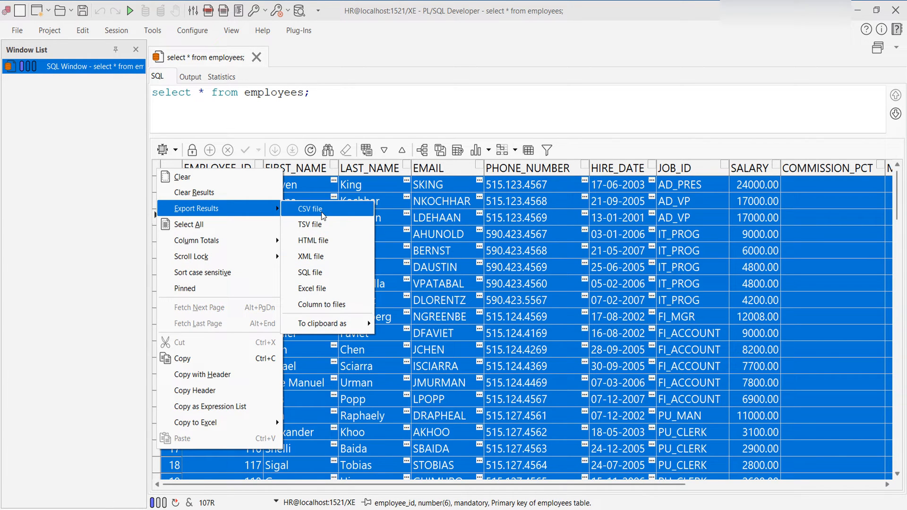
pyautogui.moveTo(313, 256)
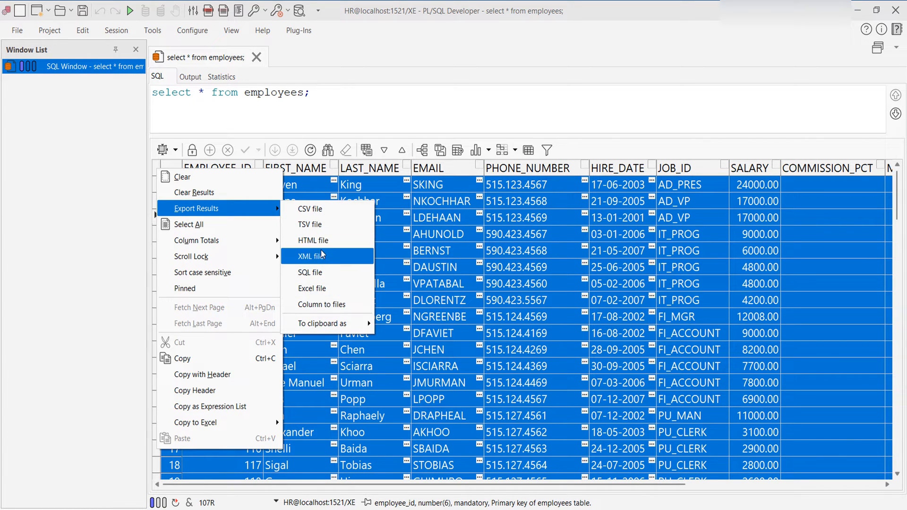
pyautogui.moveTo(310, 272)
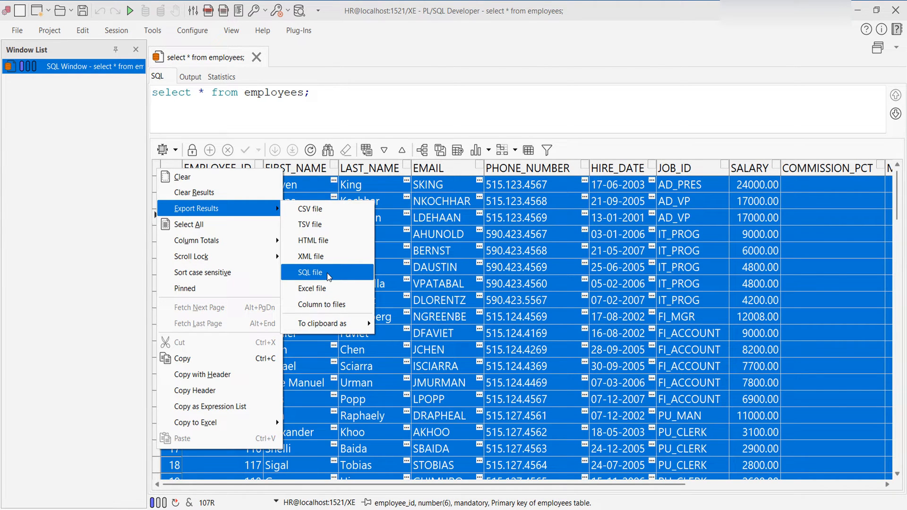
pyautogui.moveTo(311, 288)
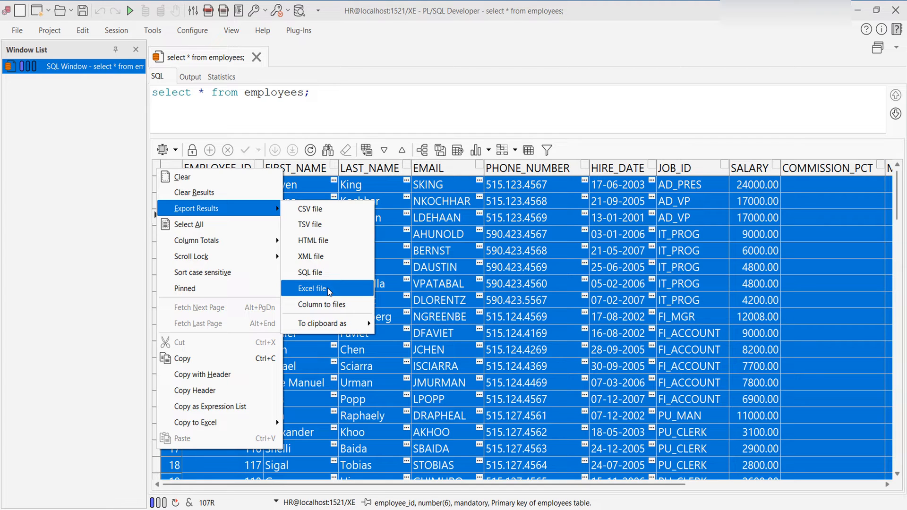
pyautogui.click(313, 288)
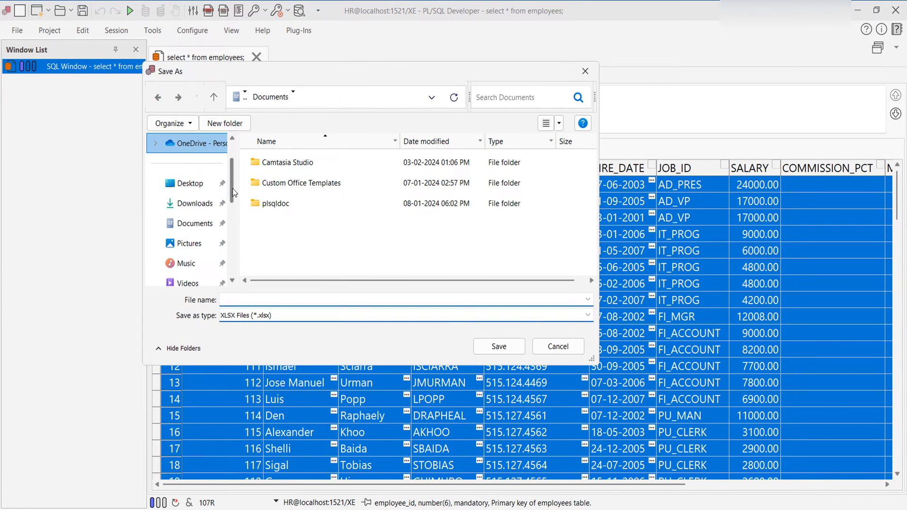
# Save the Excel export as test in the Downloads folder.
pyautogui.click(193, 223)
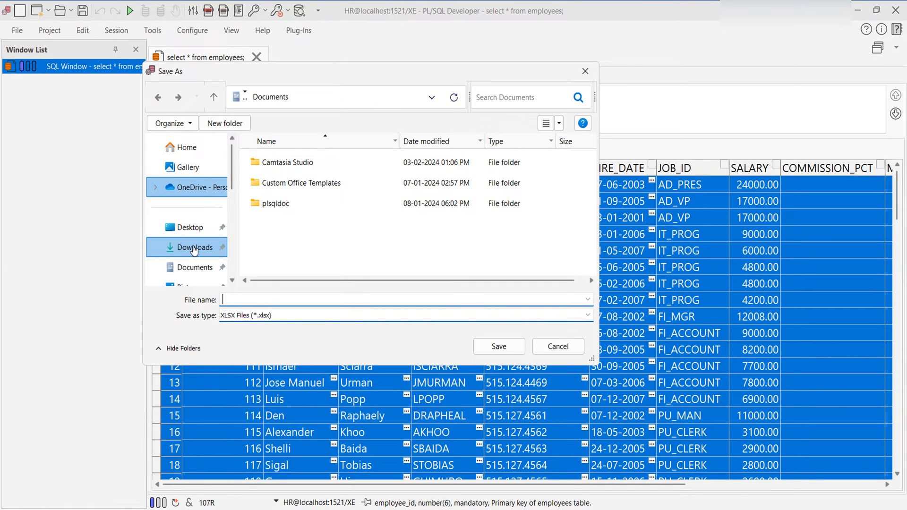
pyautogui.click(195, 246)
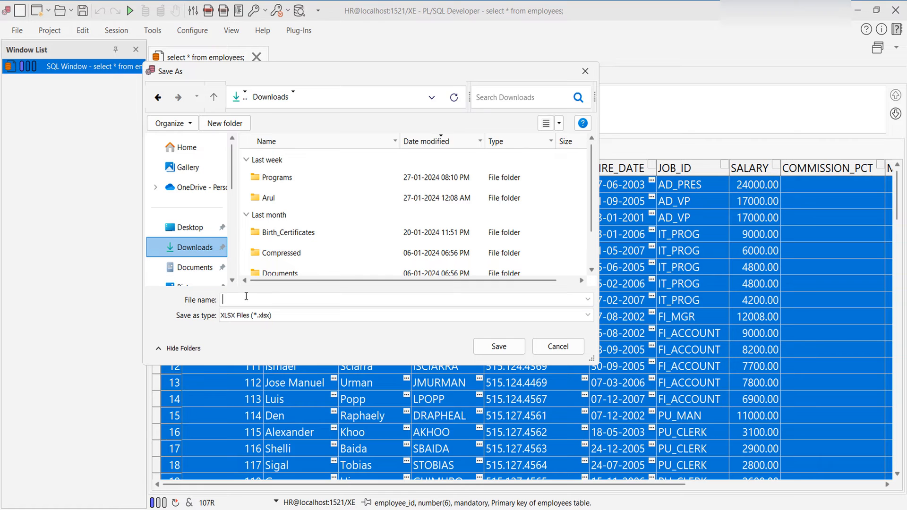
pyautogui.write('test')
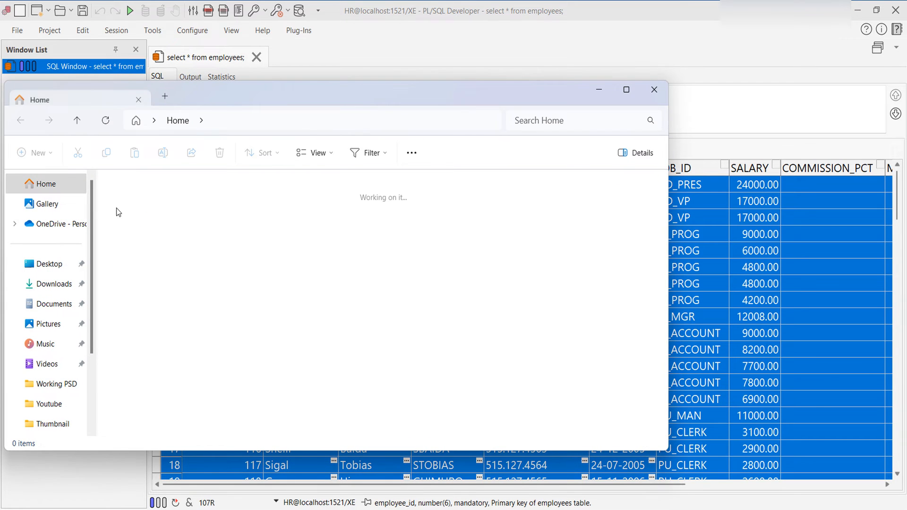
# Locate the exported test worksheet in Downloads and open it.
pyautogui.click(54, 284)
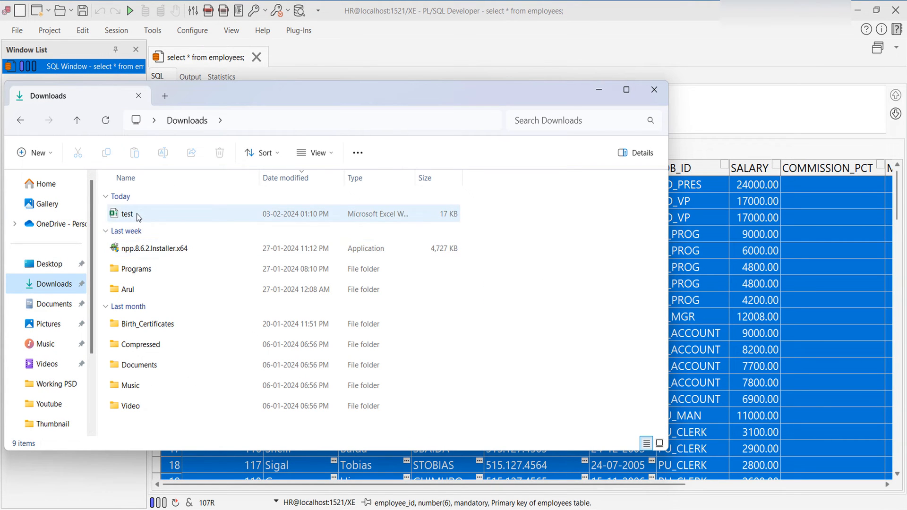
pyautogui.click(126, 213)
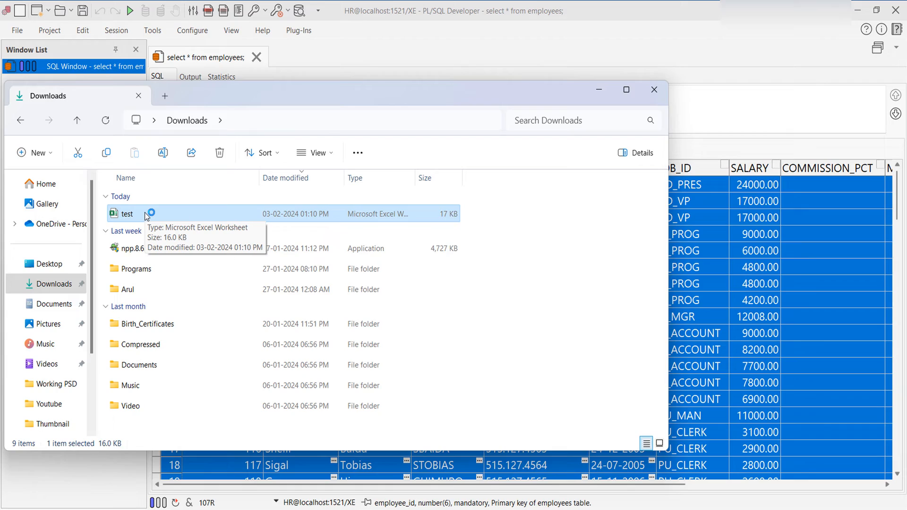
pyautogui.doubleClick(126, 214)
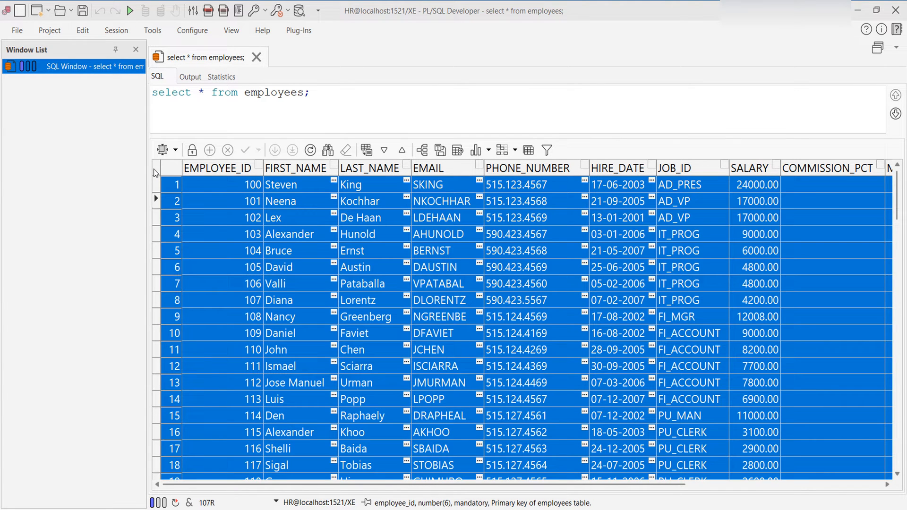
# Start exporting the results grid as an SQL insert file via Export Results.
pyautogui.rightClick(156, 172)
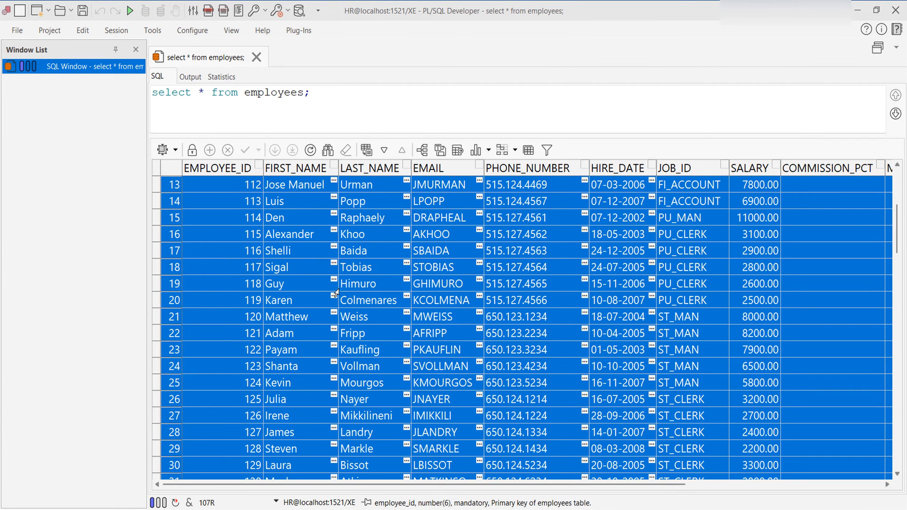
pyautogui.moveTo(257, 238)
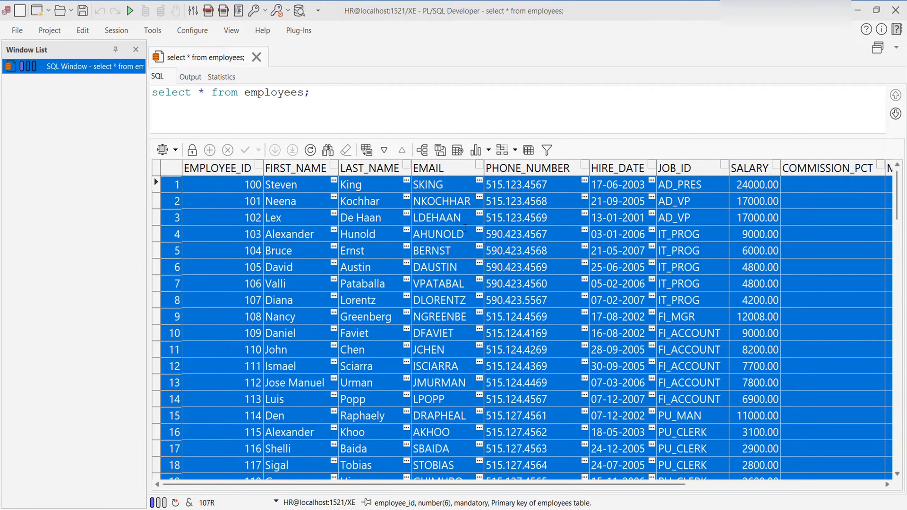
pyautogui.scroll(-3)
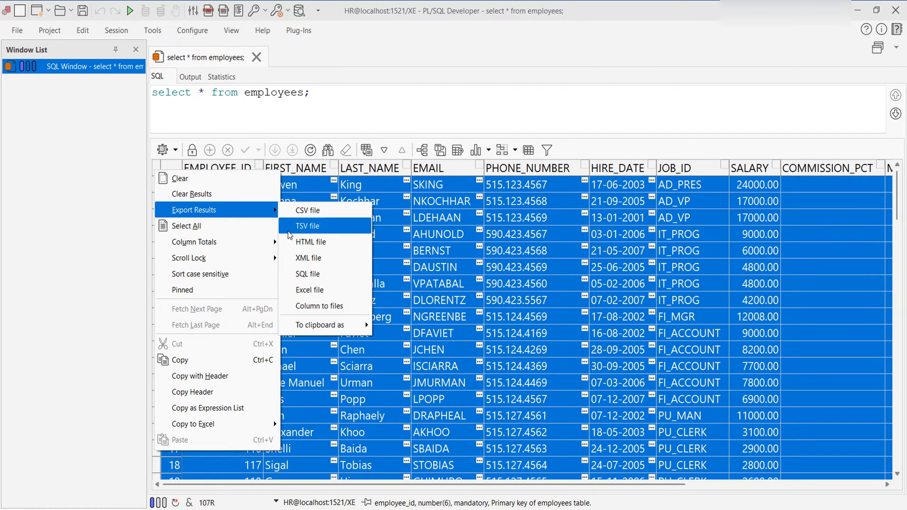
pyautogui.click(307, 274)
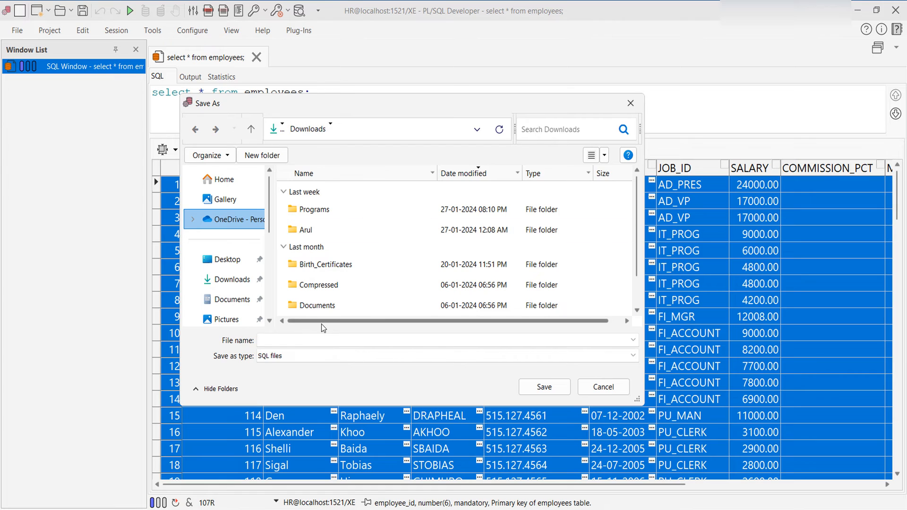
# Enter test_inc as the file name for the SQL export in Downloads.
pyautogui.write('test_inc')
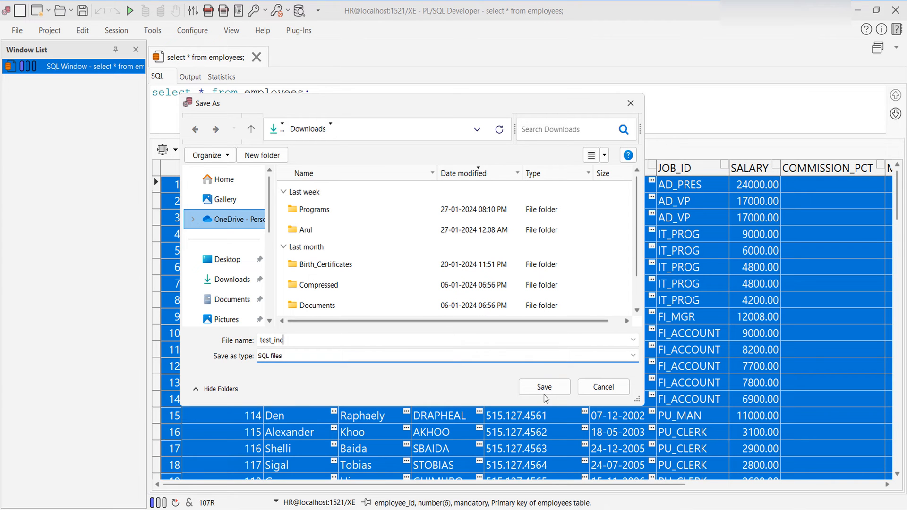
pyautogui.moveTo(230, 283)
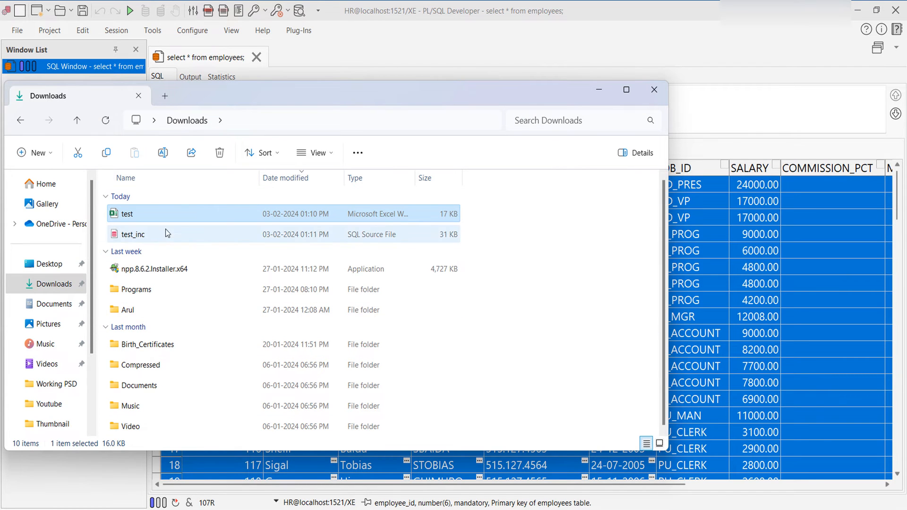
# Open test_inc.sql with Notepad++ and scroll through its employee insert statements.
pyautogui.rightClick(133, 234)
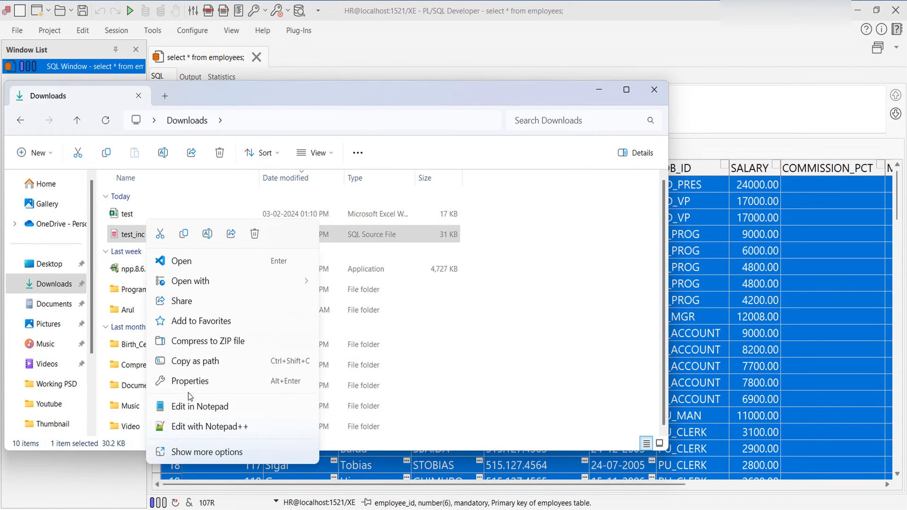
pyautogui.click(211, 426)
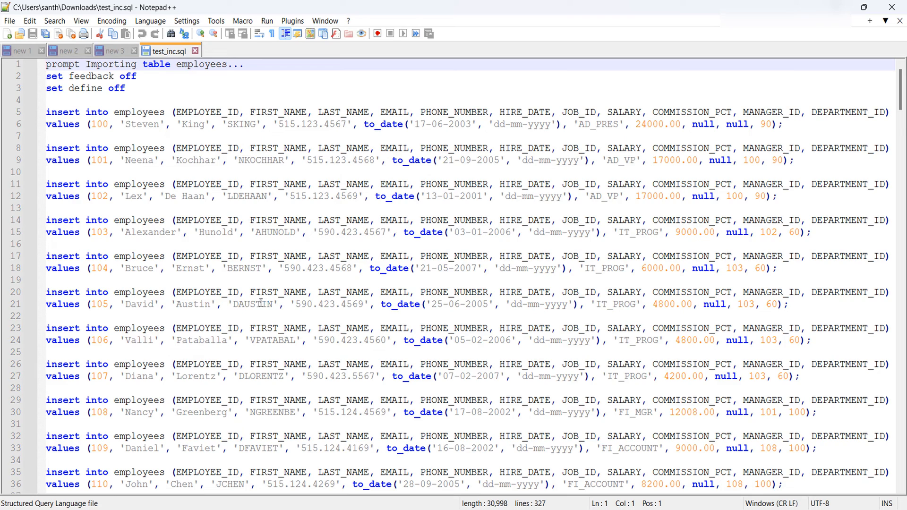
pyautogui.scroll(-3)
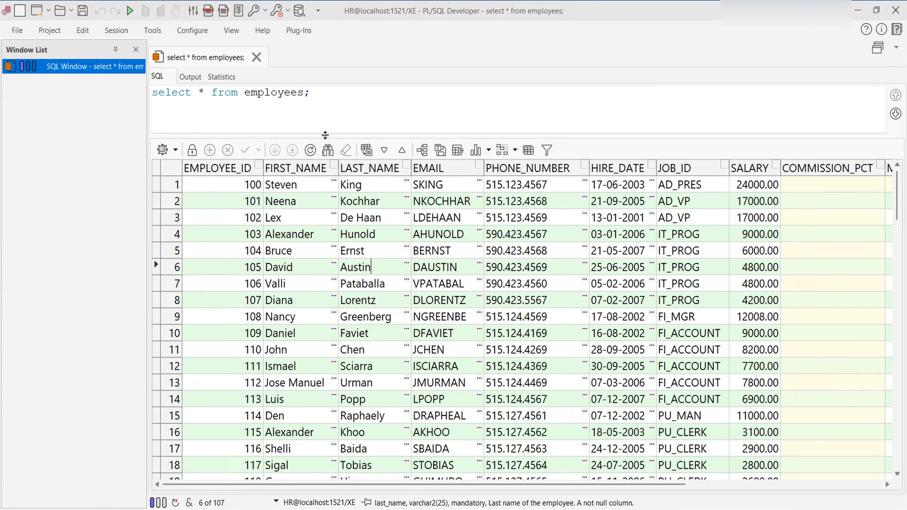
# Select all 107 employee rows via the grid's top-left corner.
pyautogui.click(159, 185)
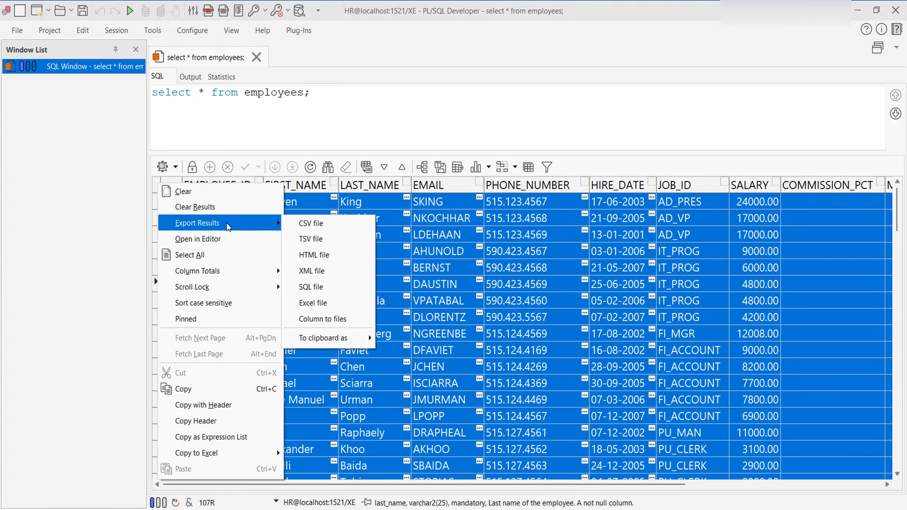
pyautogui.moveTo(324, 338)
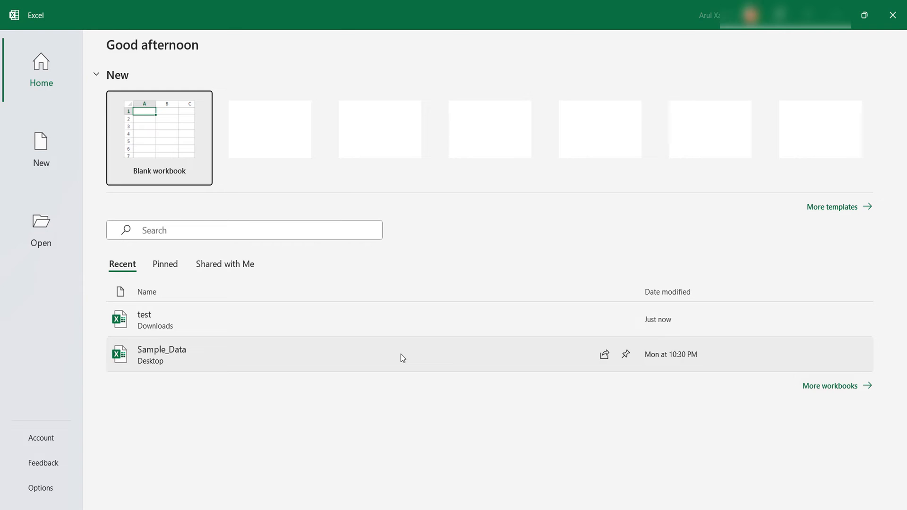
# Choose the exported test workbook from Excel's Recent list.
pyautogui.click(159, 138)
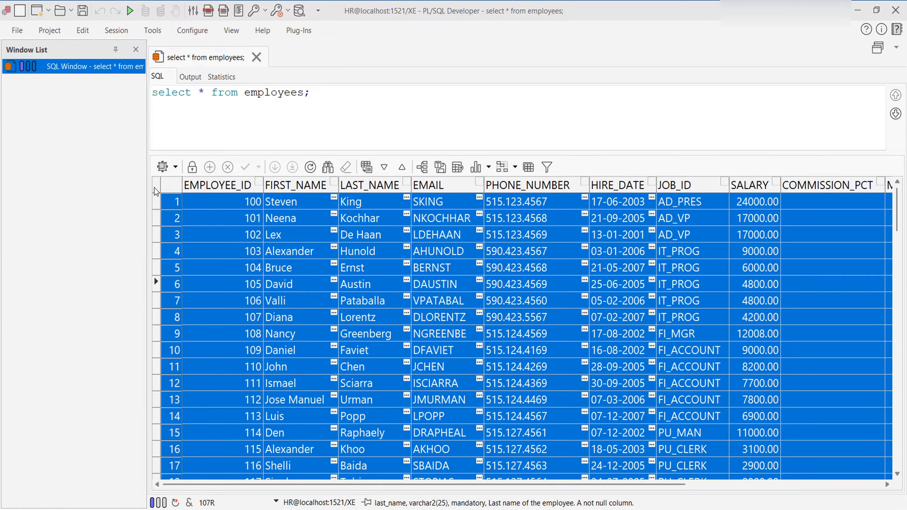
# Bring up the selected results' context menu for Export Results to clipboard as SQL file.
pyautogui.rightClick(156, 191)
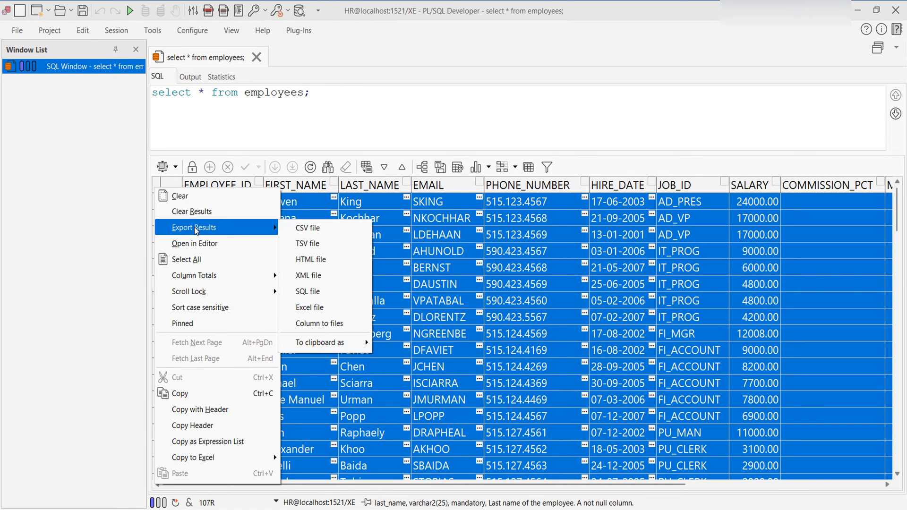
pyautogui.moveTo(329, 338)
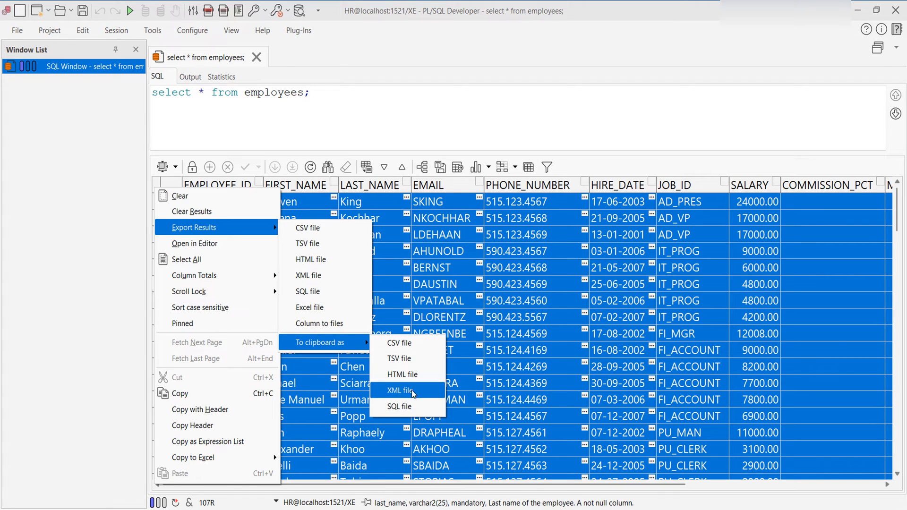
pyautogui.moveTo(409, 388)
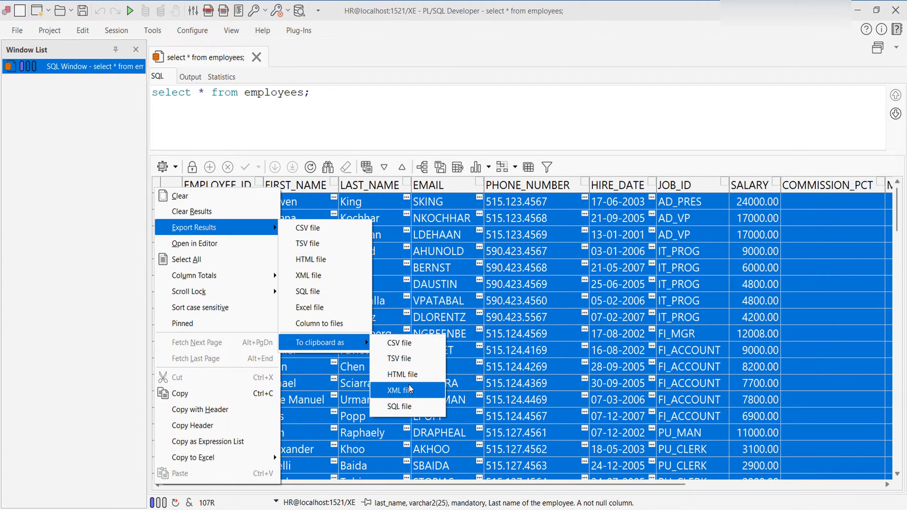
pyautogui.moveTo(408, 407)
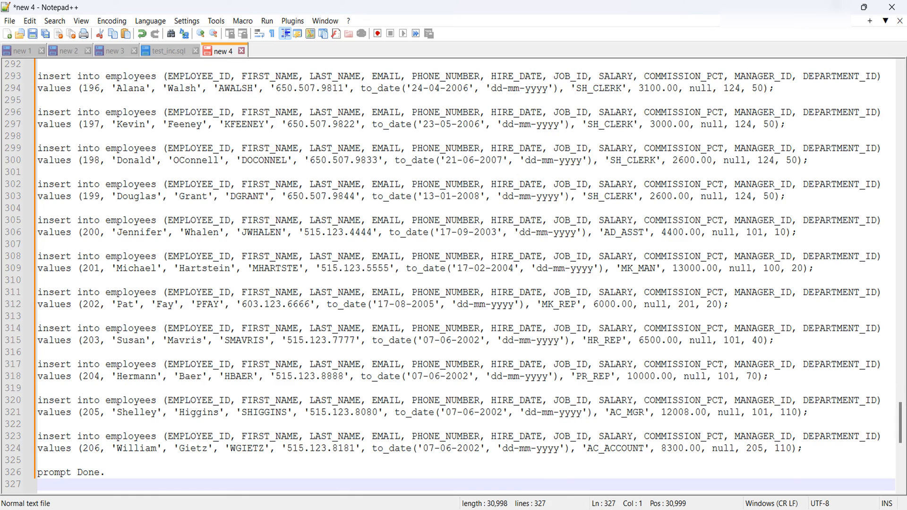
# Scroll through the pasted employee insert statements in the new 4 tab.
pyautogui.scroll(-3)
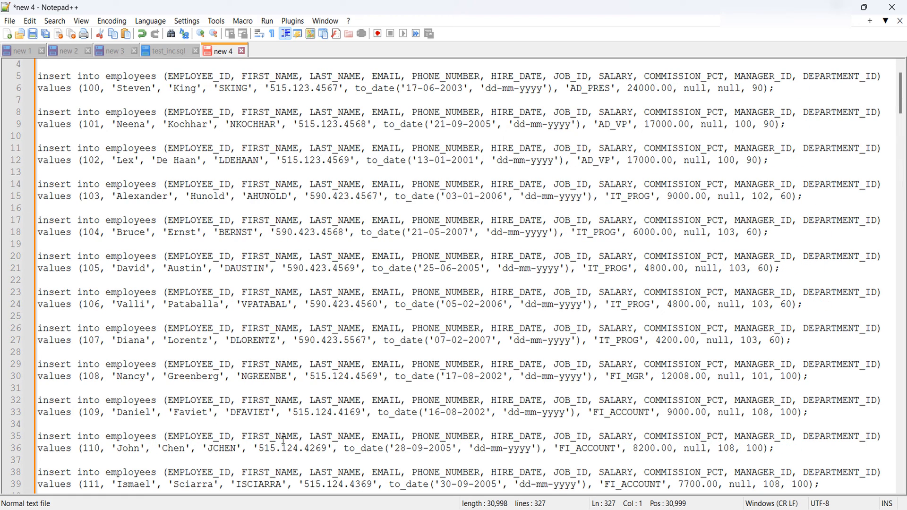
pyautogui.moveTo(283, 441)
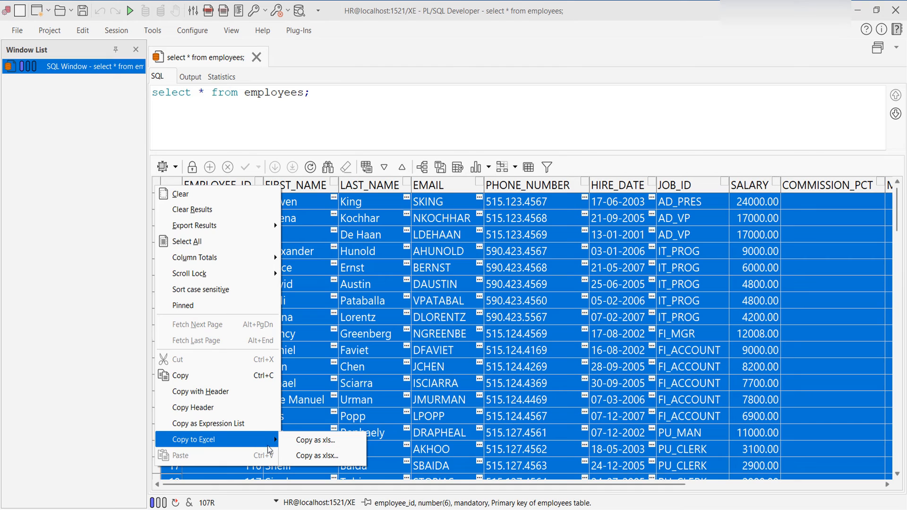
pyautogui.moveTo(317, 455)
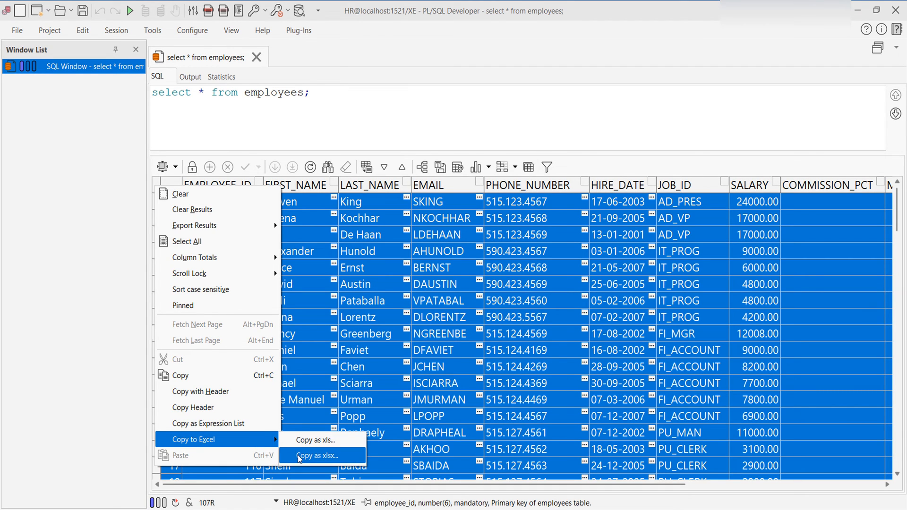
pyautogui.moveTo(194, 226)
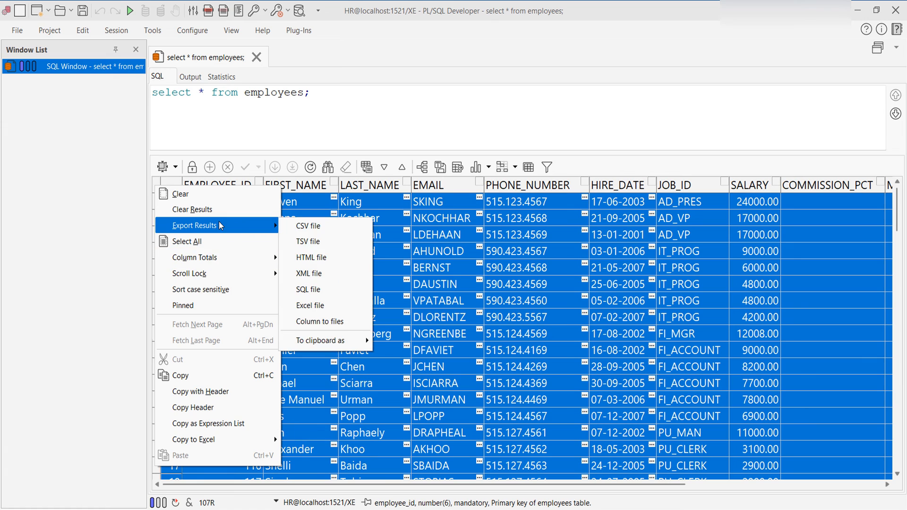
pyautogui.moveTo(310, 273)
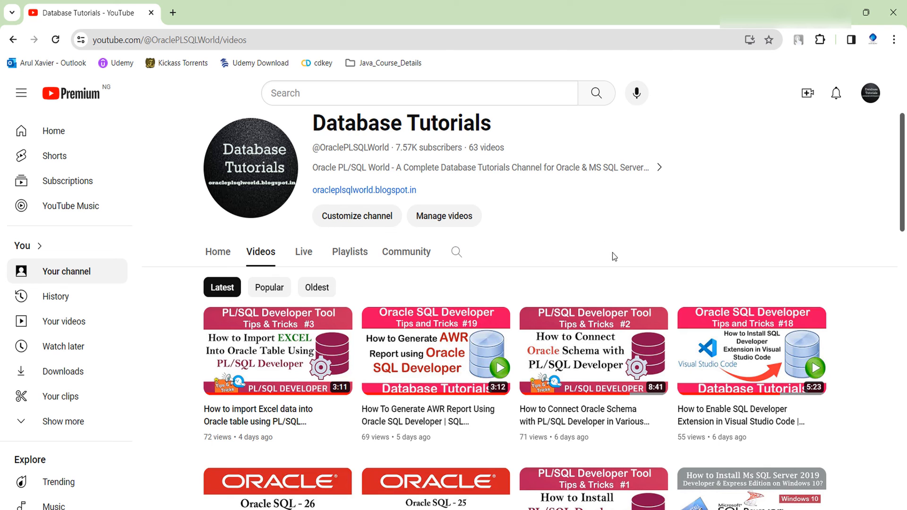
# Scroll down the Database Tutorials channel's Videos page to the second row of uploads.
pyautogui.scroll(-3)
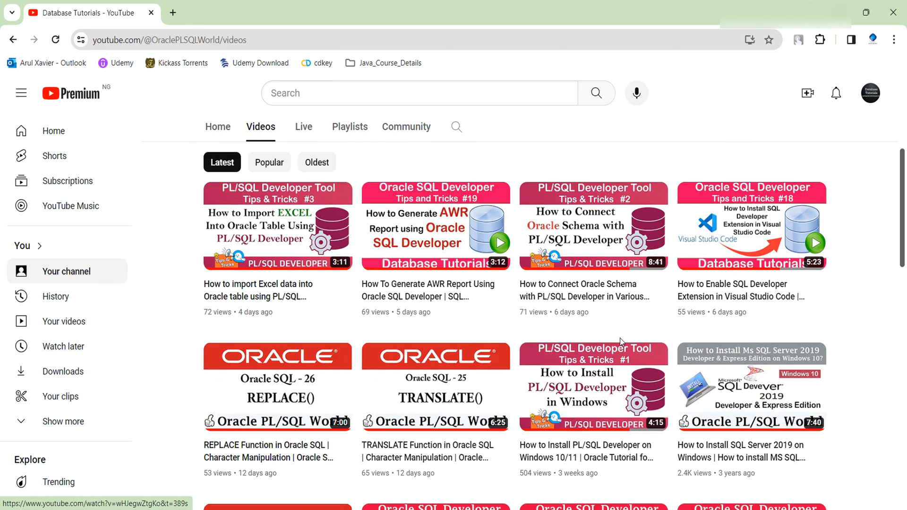
pyautogui.moveTo(619, 336)
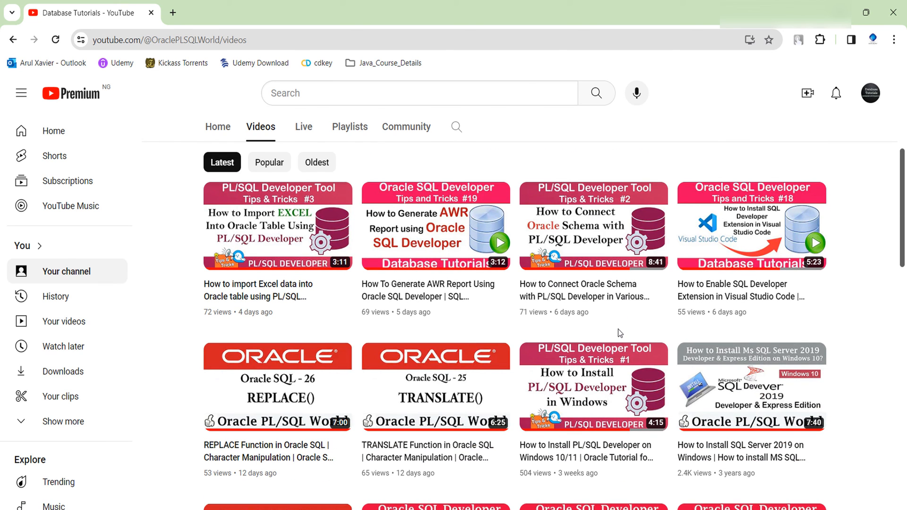